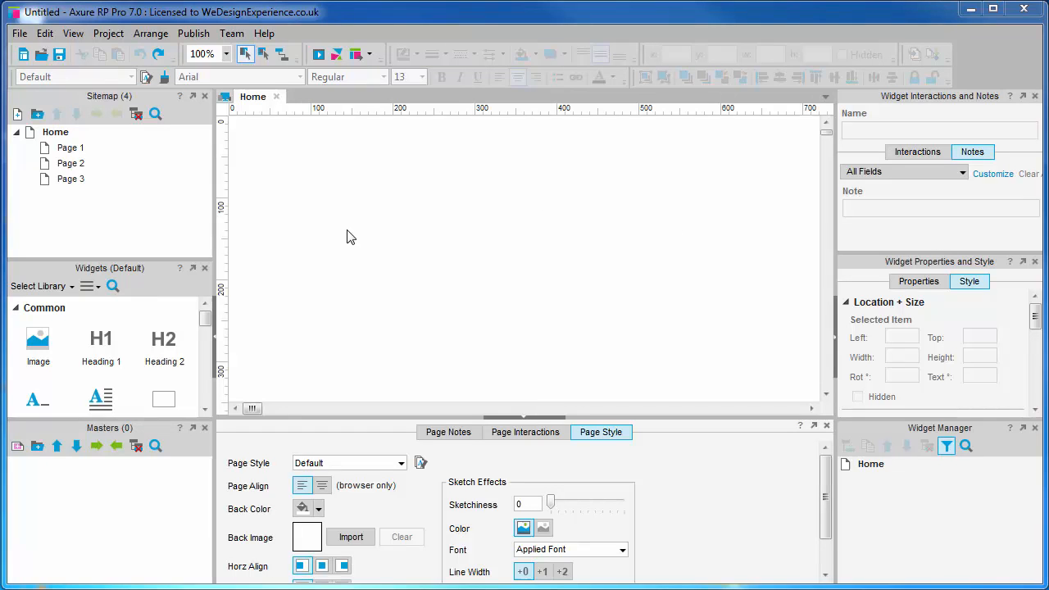
mouse_move(160, 105)
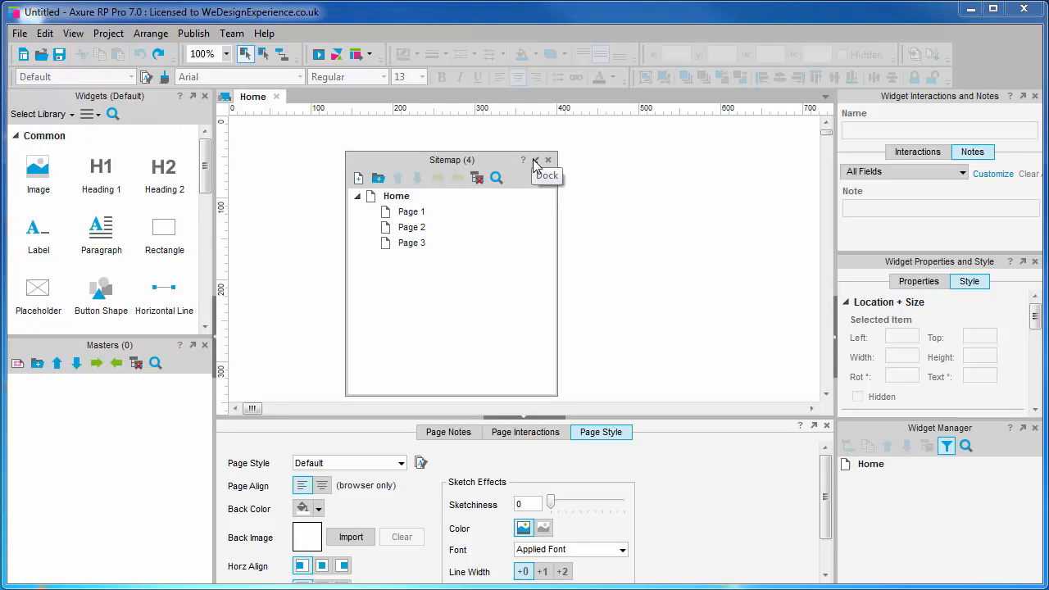
Re-dock the floating Sitemap window above the widget library.
click(535, 160)
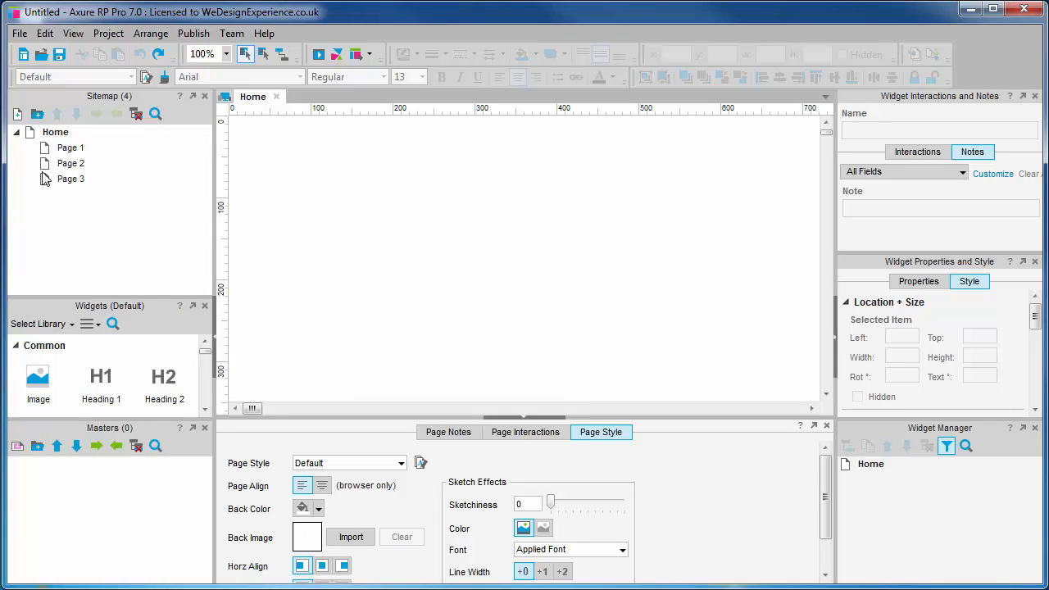
mouse_move(18, 114)
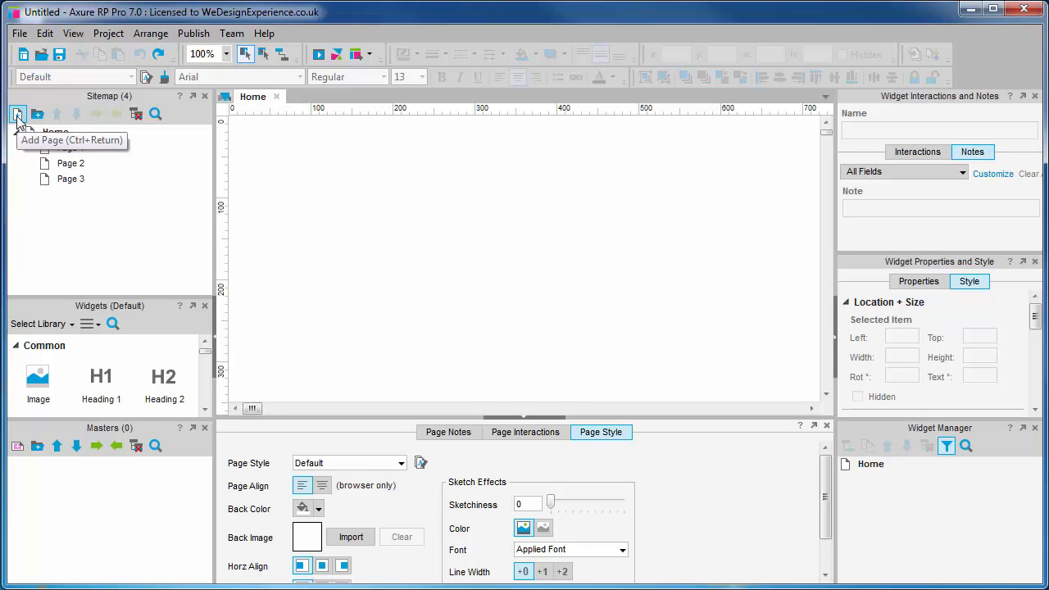
mouse_move(38, 114)
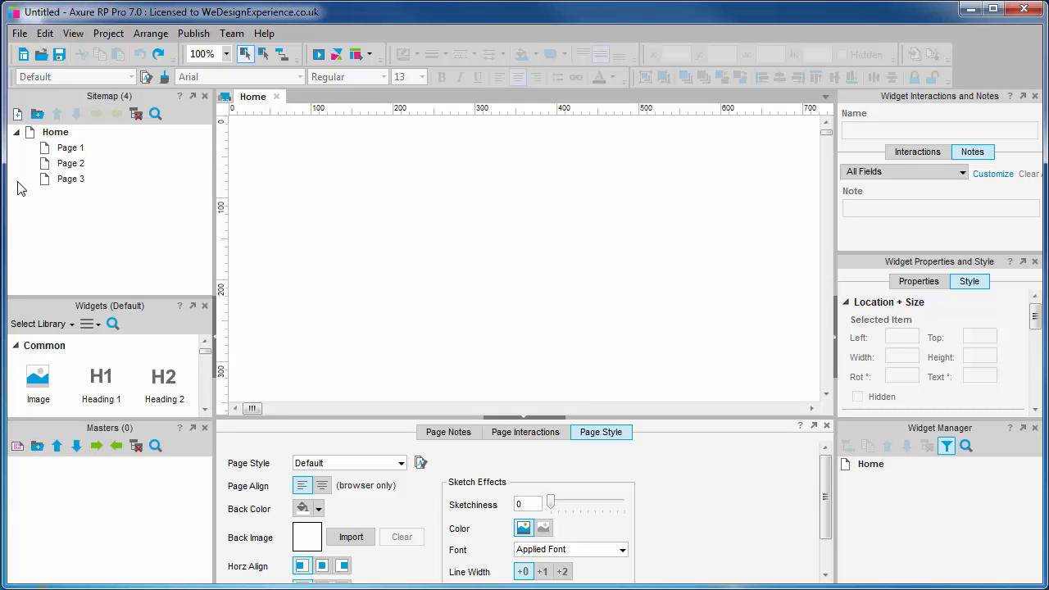
Add New Page 1 and a Folder under Page 2, moving Page 3 into the folder.
click(18, 114)
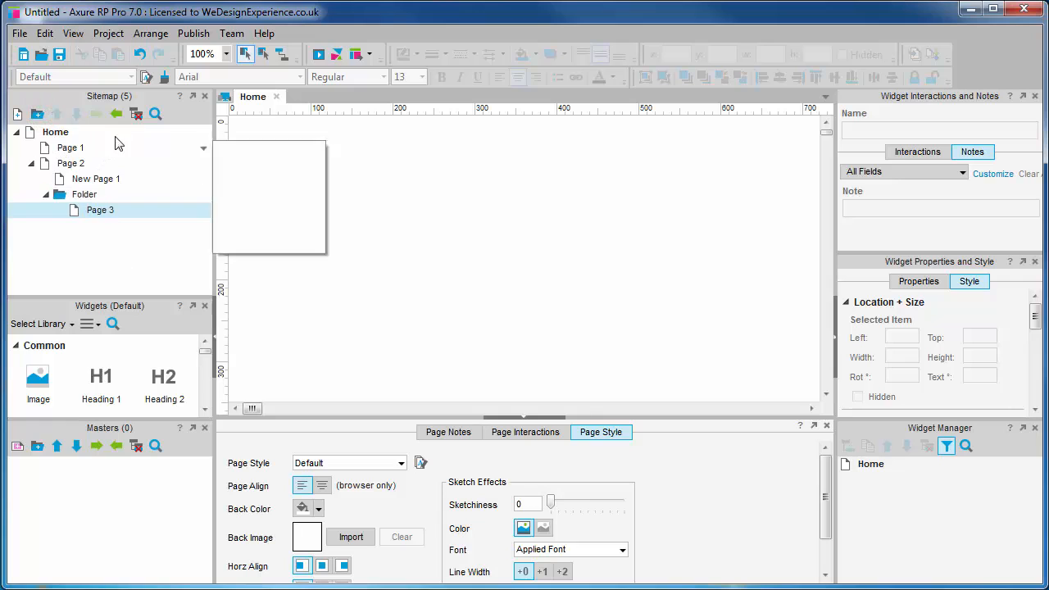
click(156, 114)
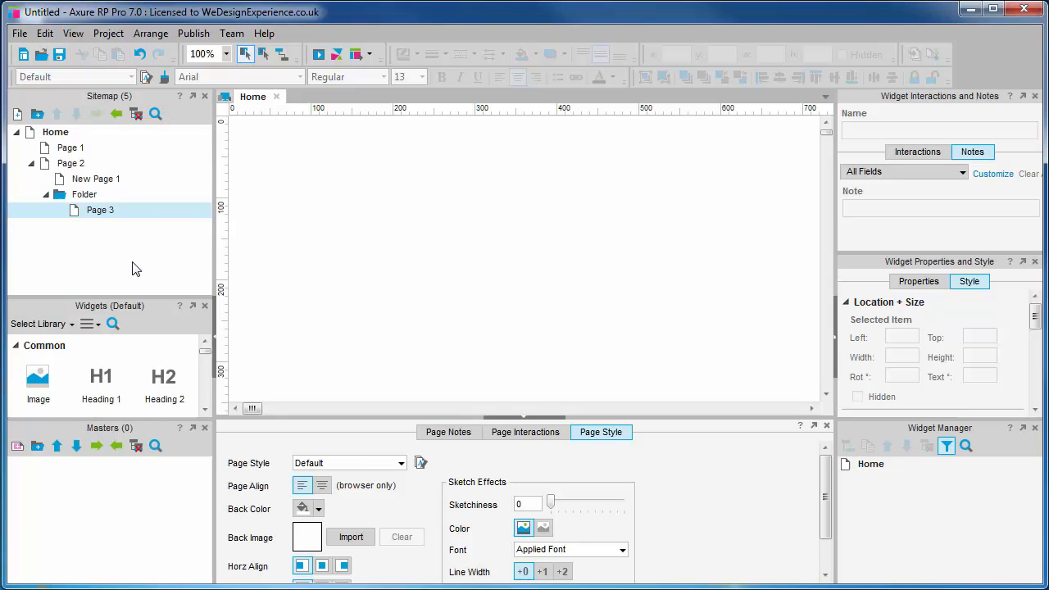
Open Page 1 in a canvas tab beside Home.
click(69, 148)
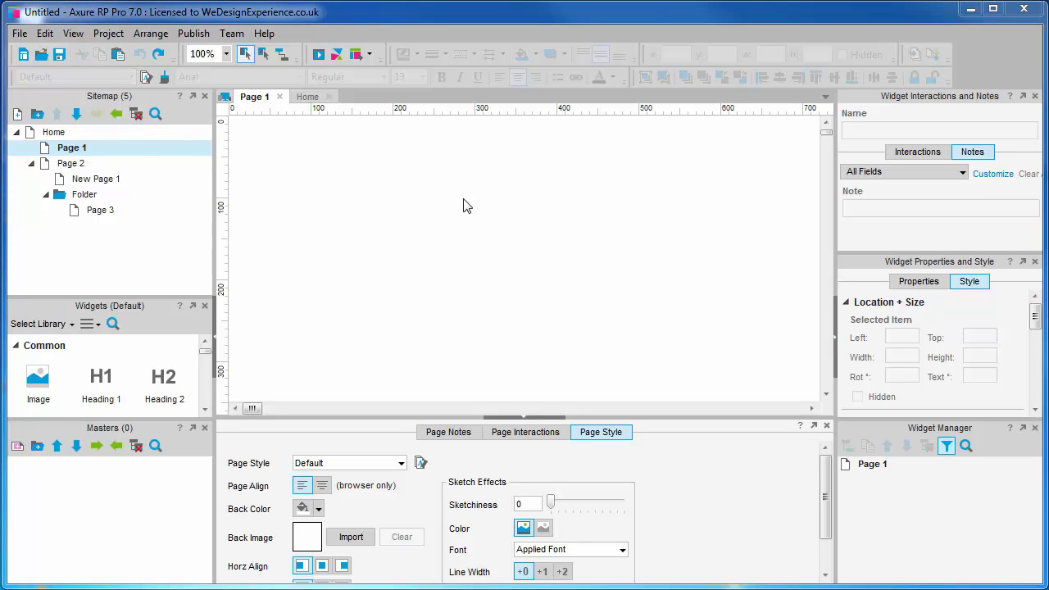
mouse_move(463, 212)
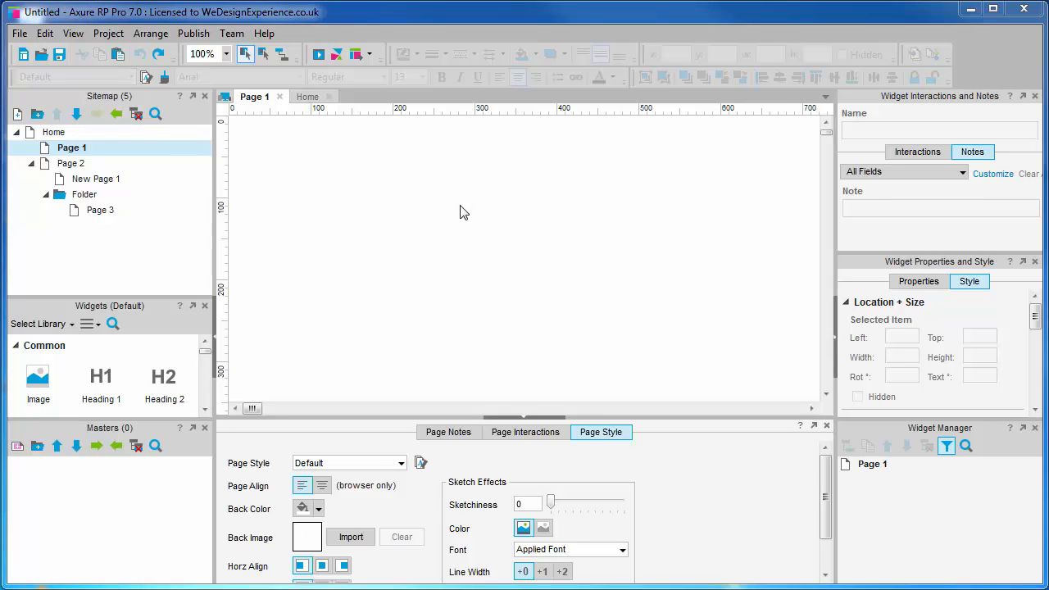
mouse_move(229, 206)
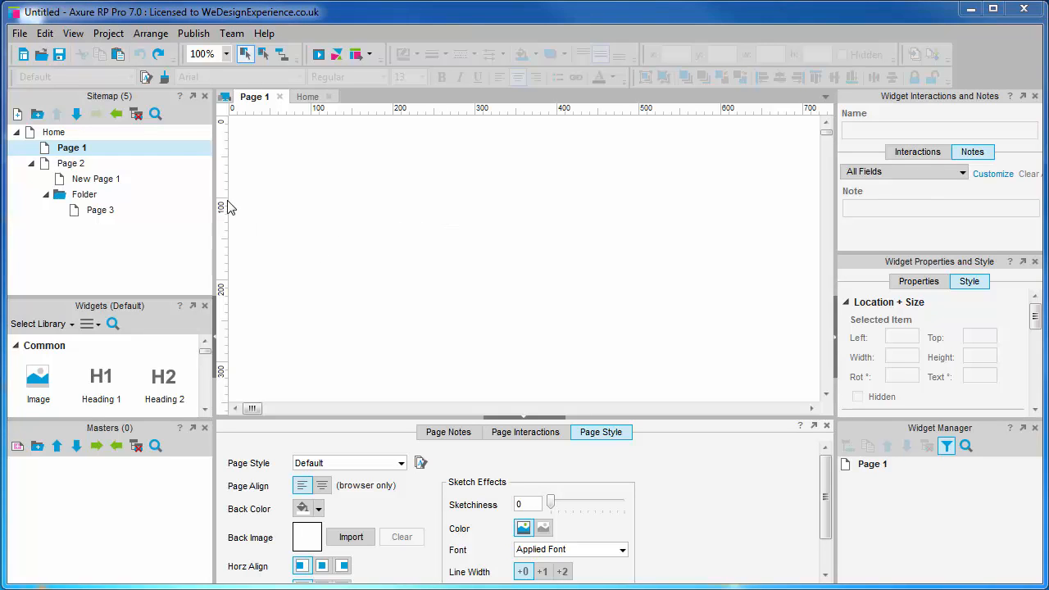
Change Home's diagram type from Page to Flow.
right_click(54, 132)
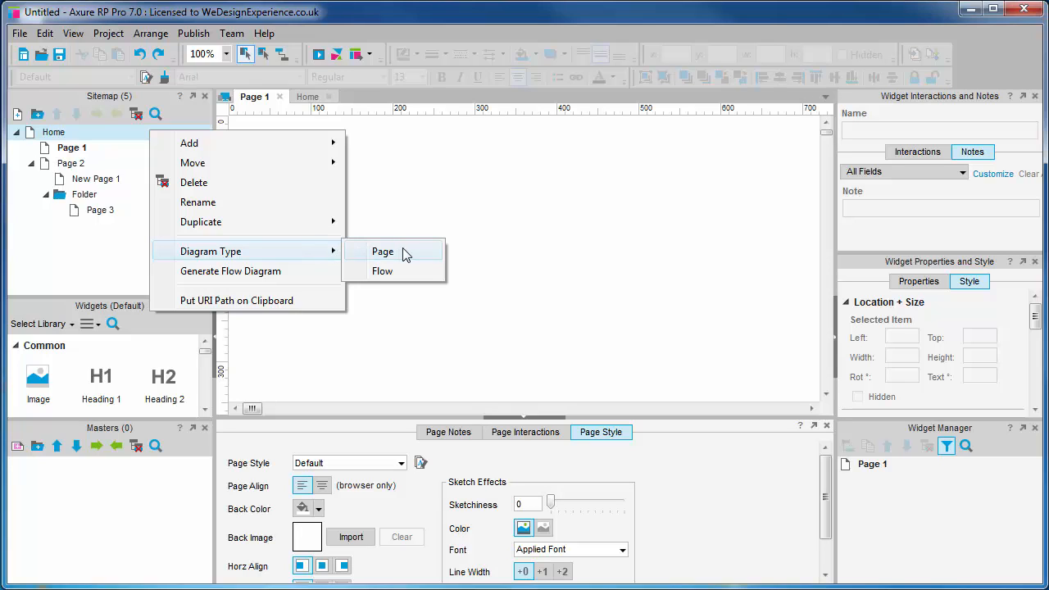
mouse_move(382, 270)
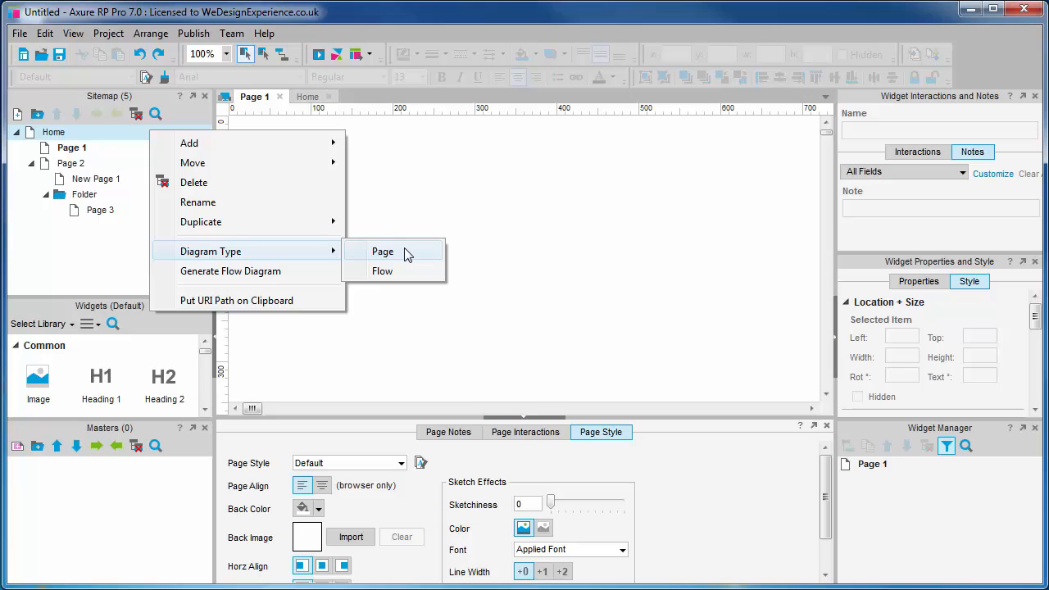
mouse_move(408, 256)
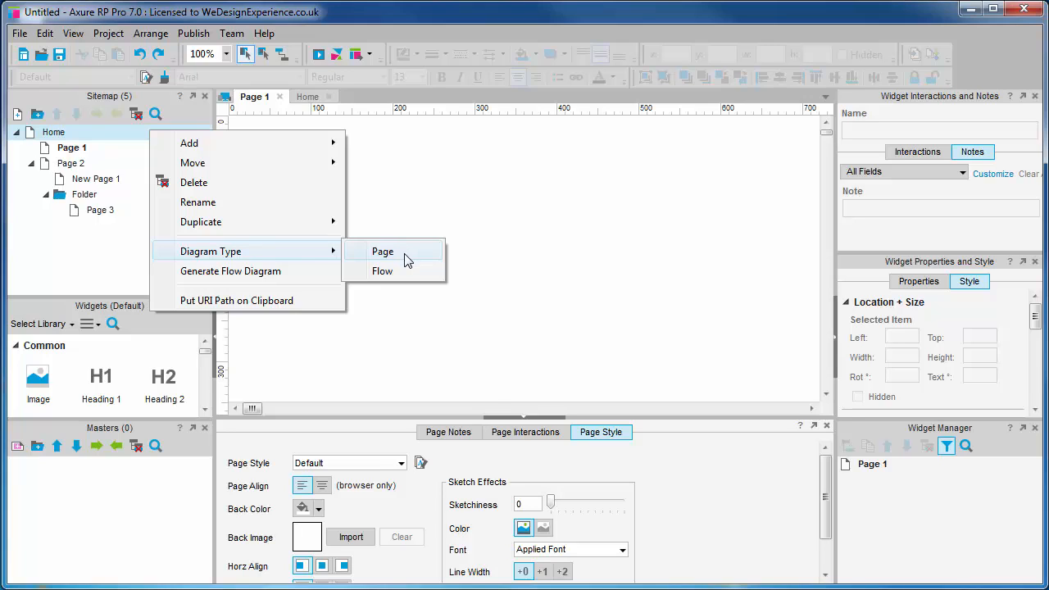
mouse_move(382, 272)
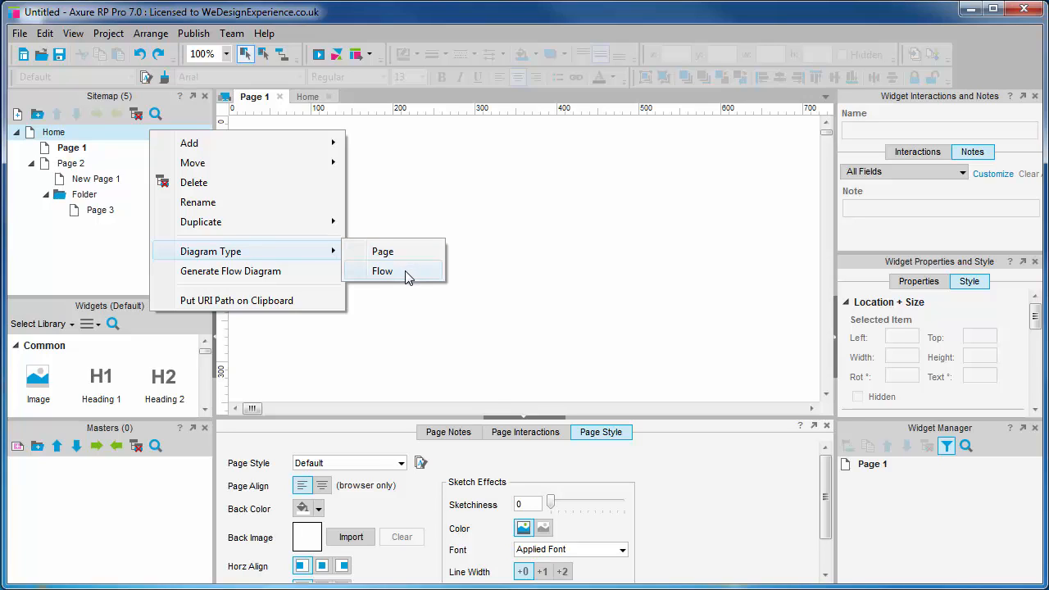
click(382, 271)
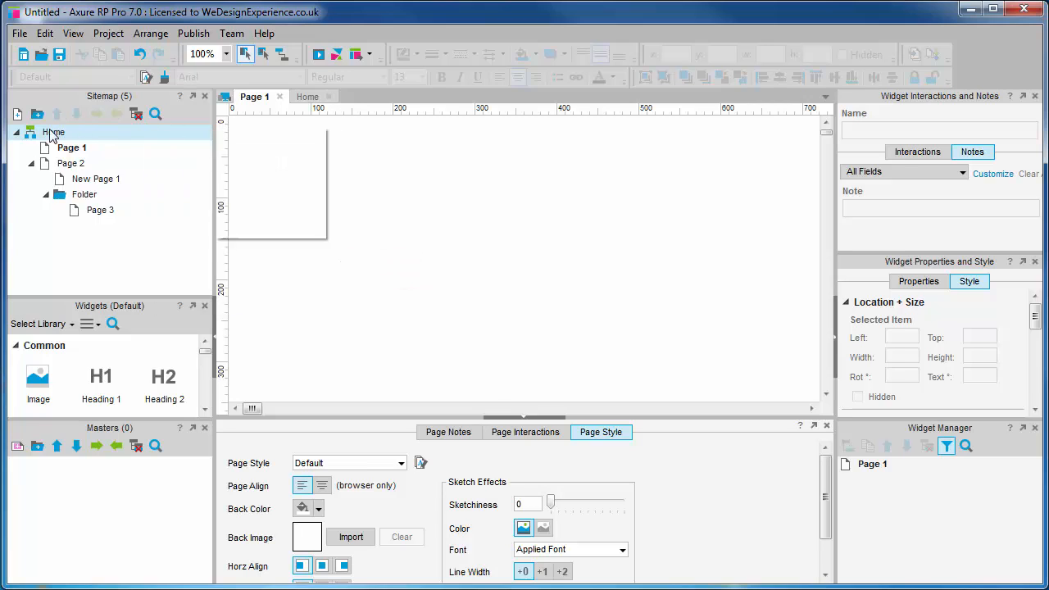
Generate a Standard flow diagram from Home's page tree onto Page 1.
click(53, 131)
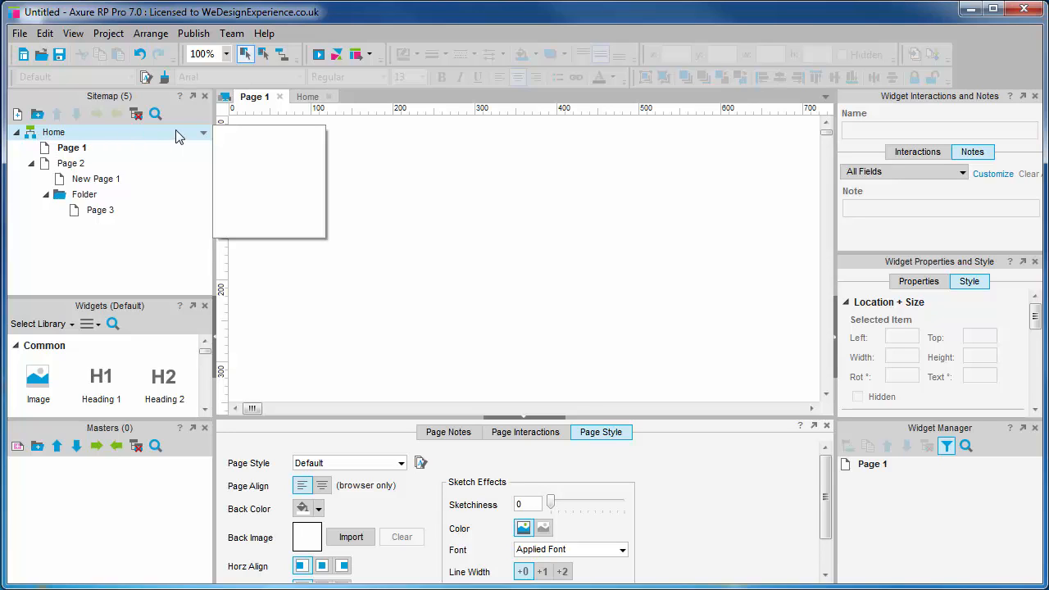
right_click(53, 132)
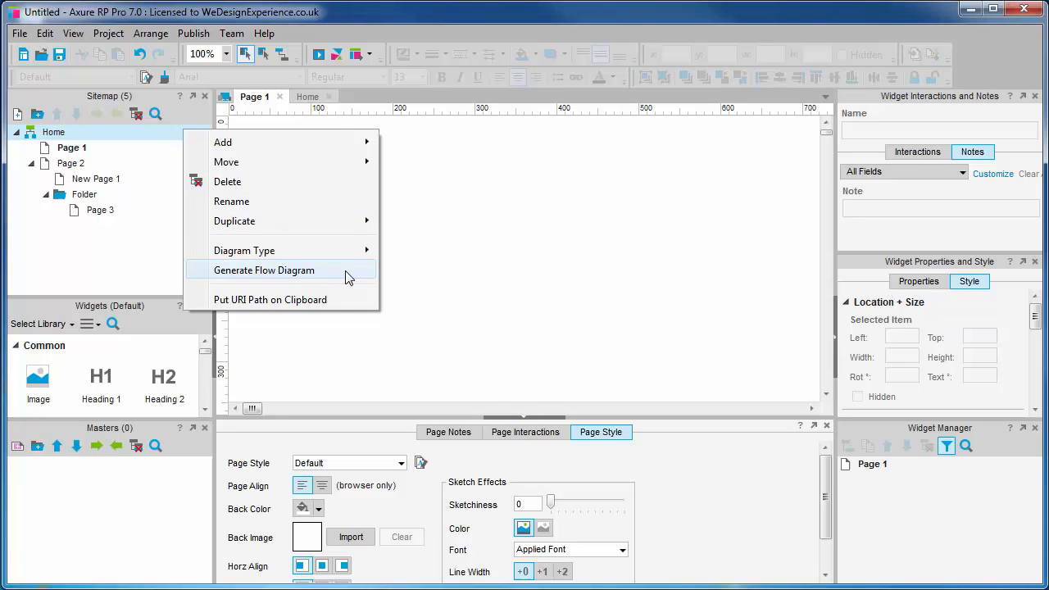
click(264, 269)
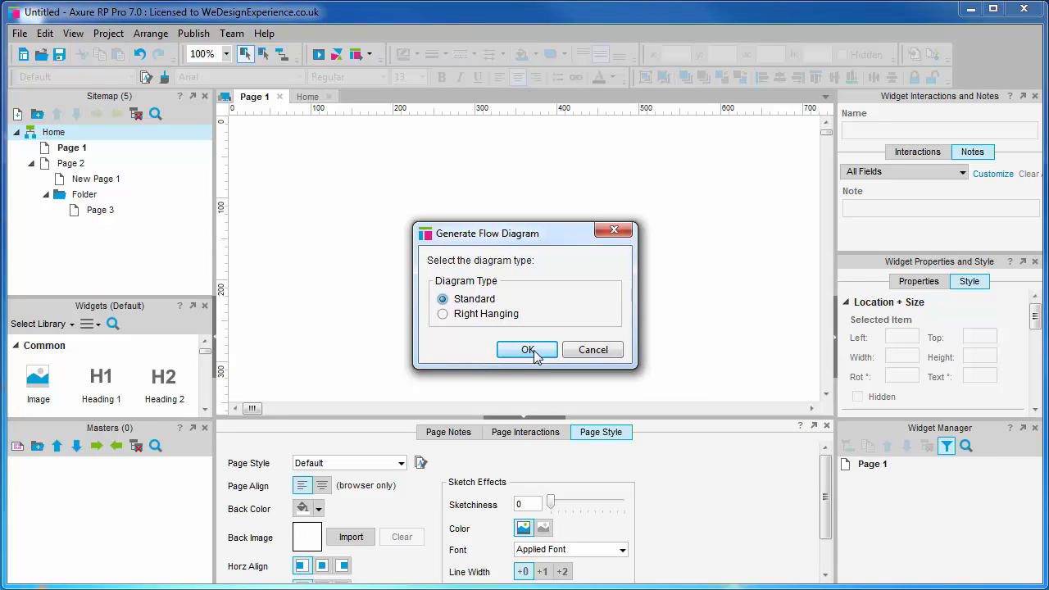
click(528, 349)
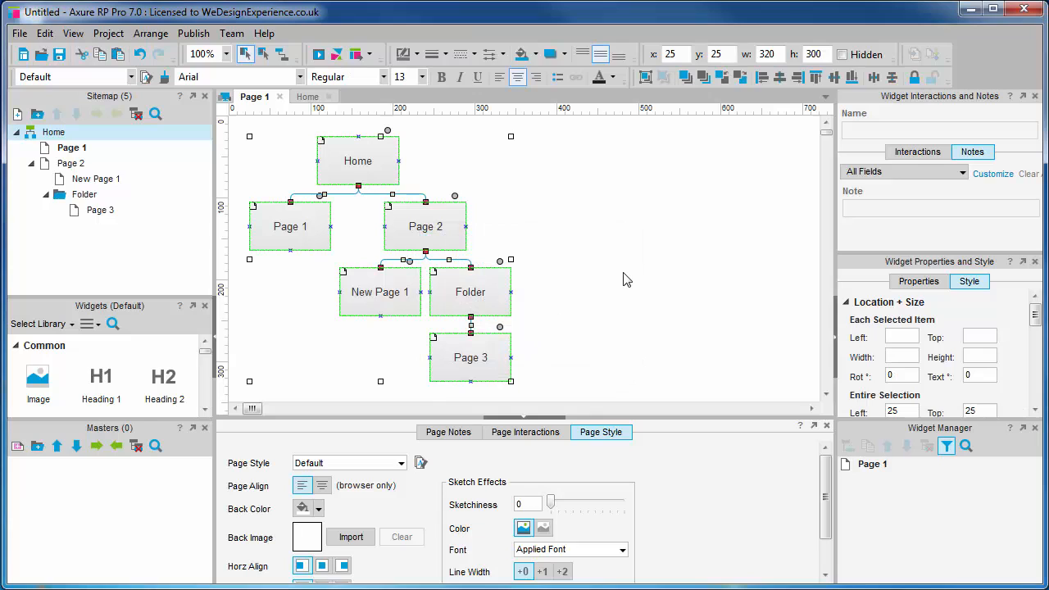